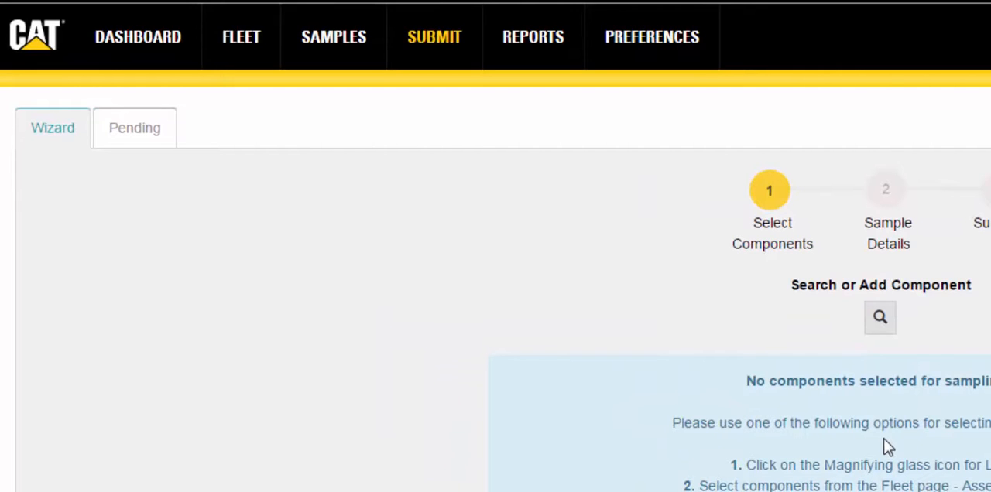
mouse_move(127, 155)
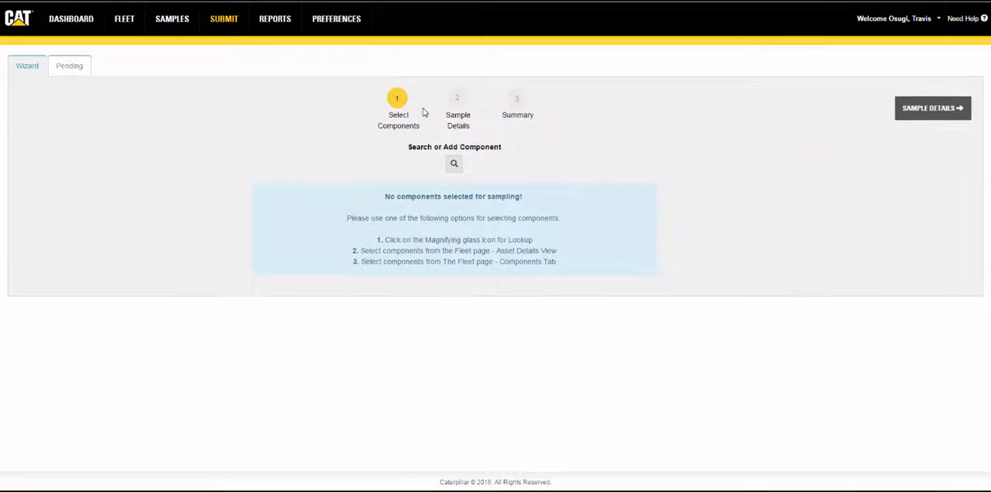
mouse_move(459, 141)
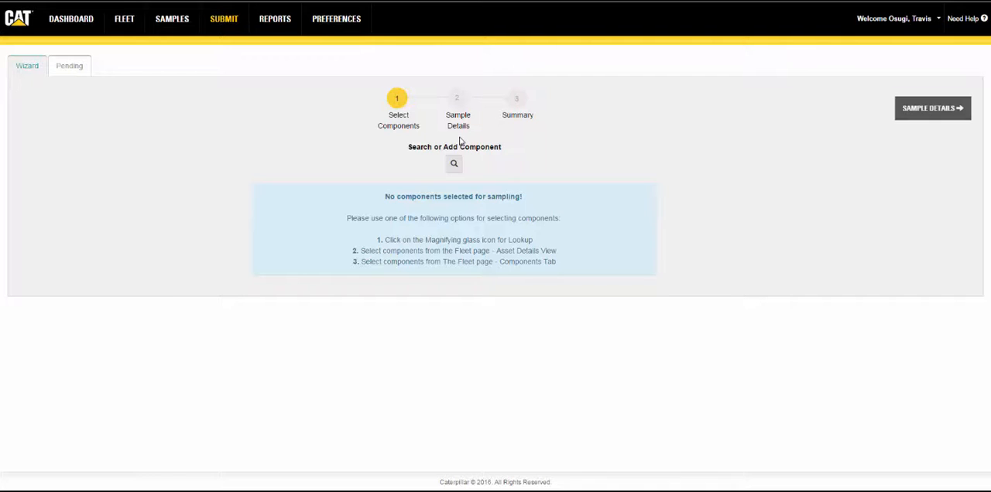
Switch from the Submit page to the Pending tab listing 2,622 submitted samples.
left_click(69, 65)
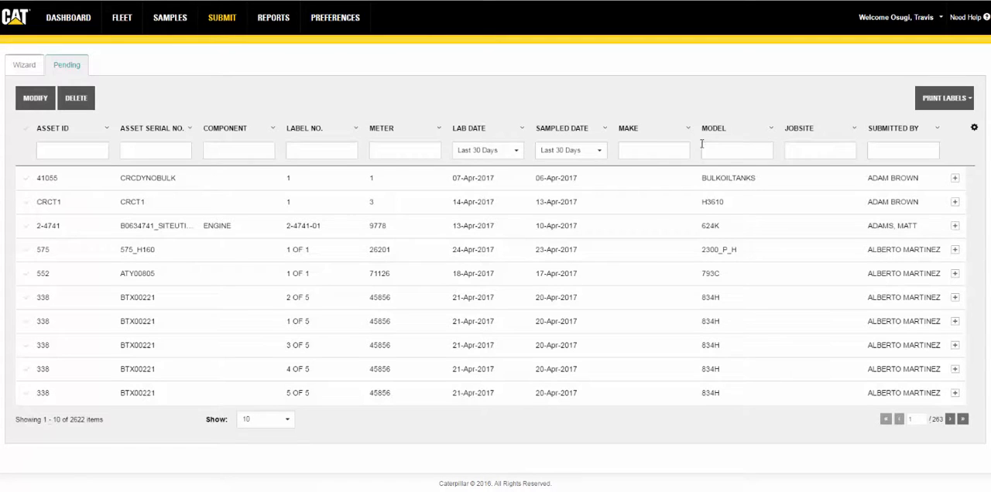
mouse_move(607, 145)
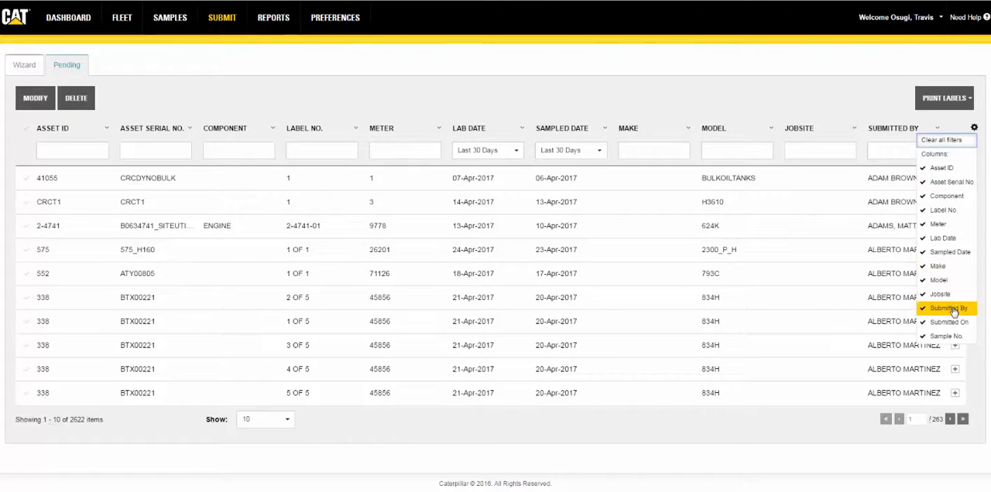
mouse_move(778, 105)
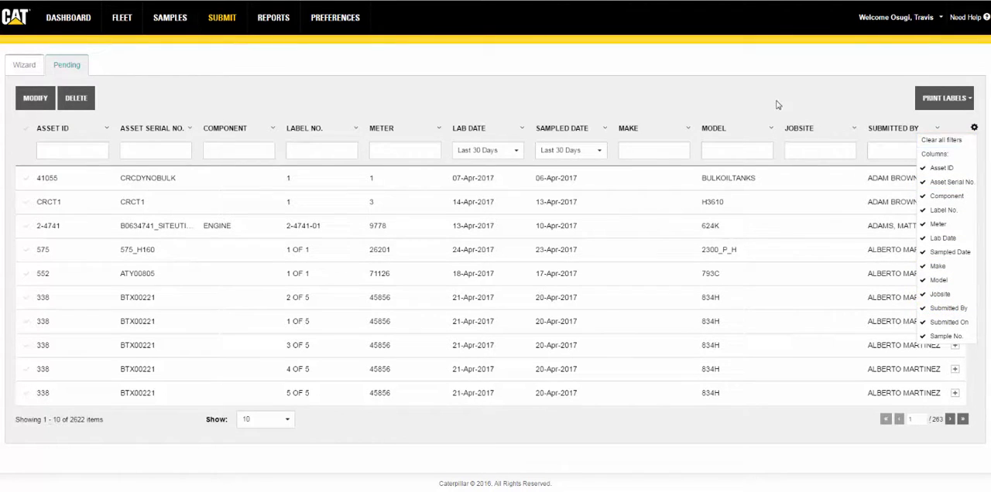
left_click(248, 99)
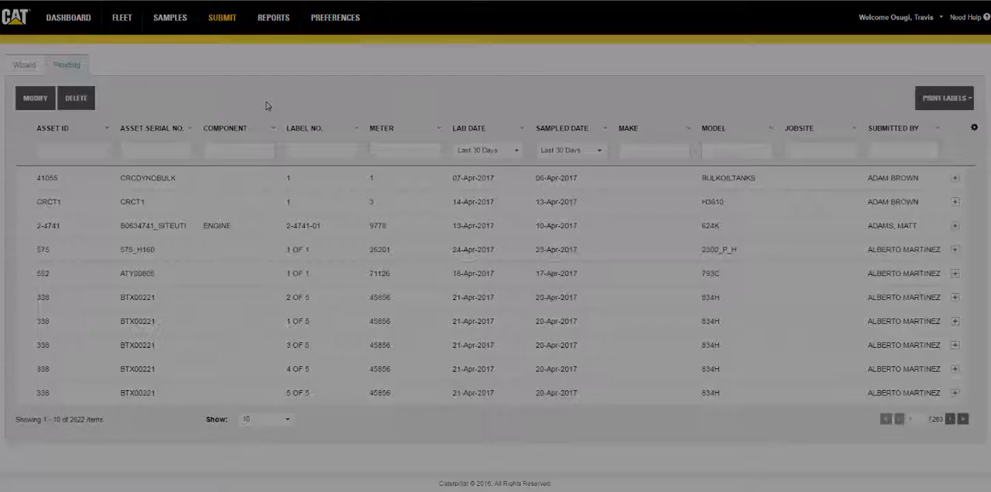
Return to the Wizard and add final drive, hydraulic system, engine and radiator via component lookup.
left_click(24, 65)
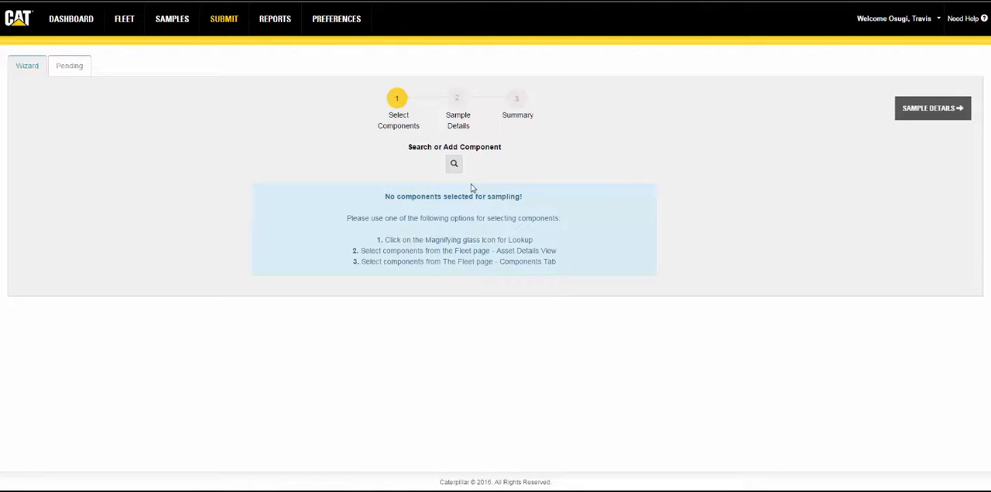
left_click(453, 163)
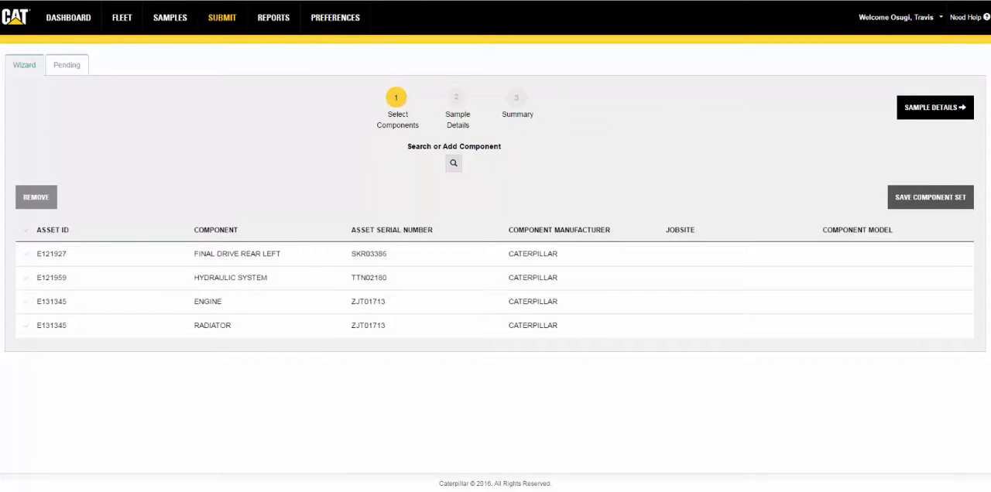
mouse_move(458, 218)
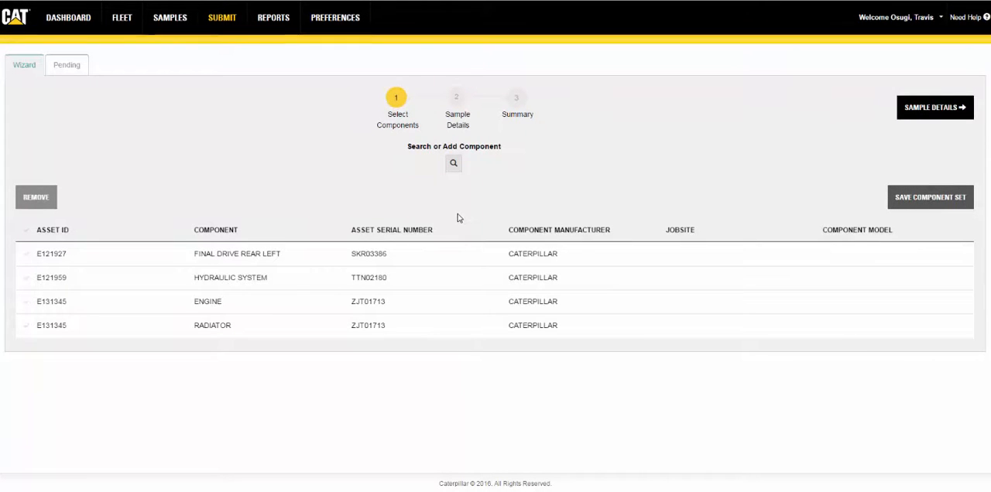
mouse_move(118, 237)
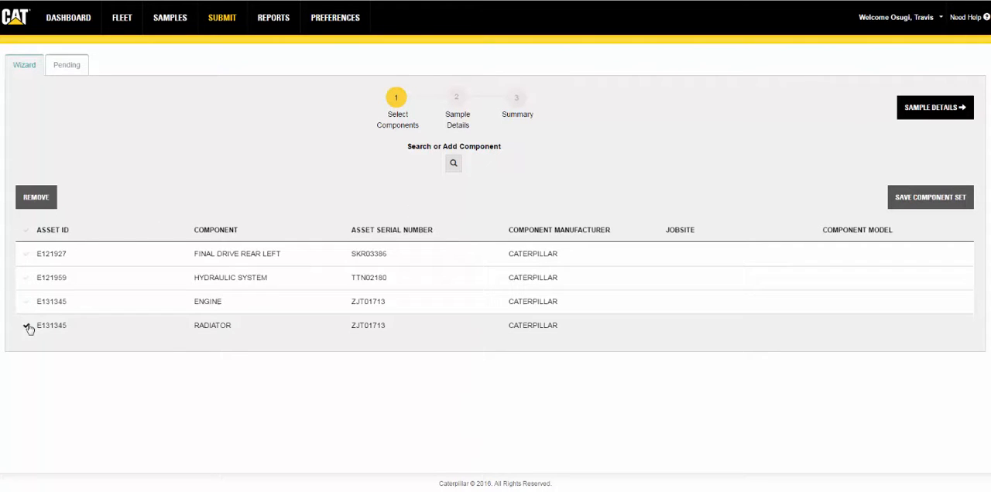
Select the RADIATOR row, remove it and confirm the removal.
left_click(26, 325)
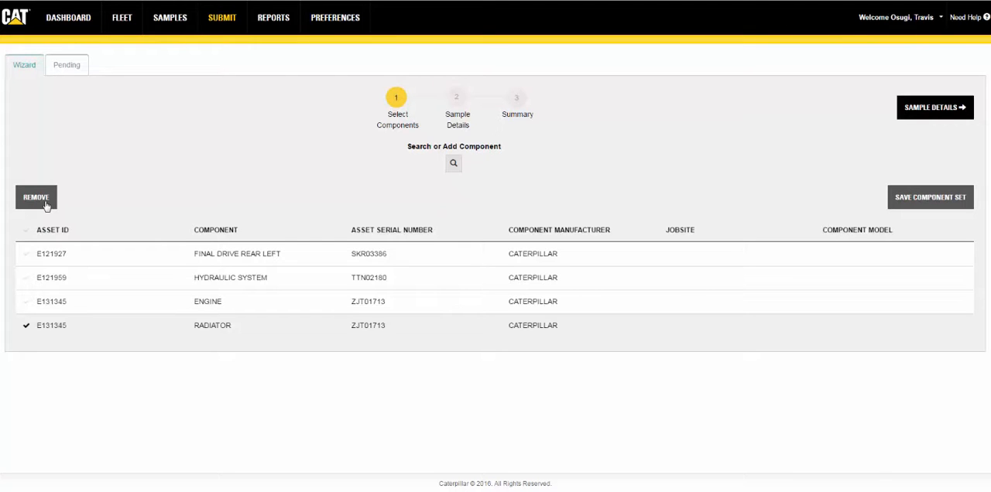
left_click(35, 197)
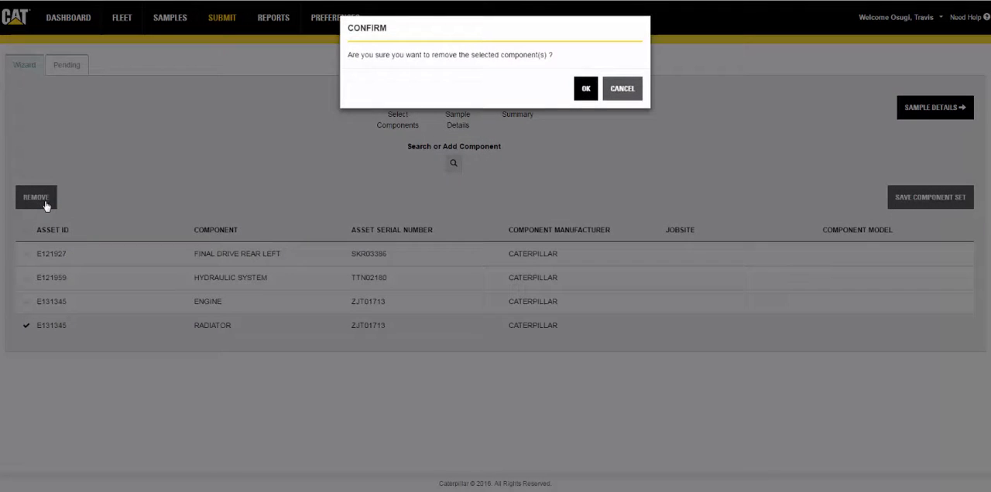
left_click(585, 88)
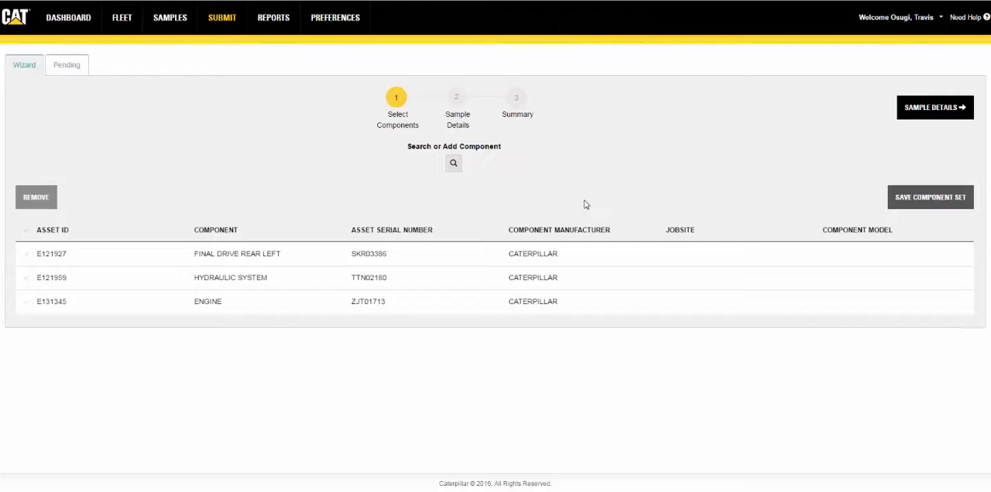
mouse_move(98, 267)
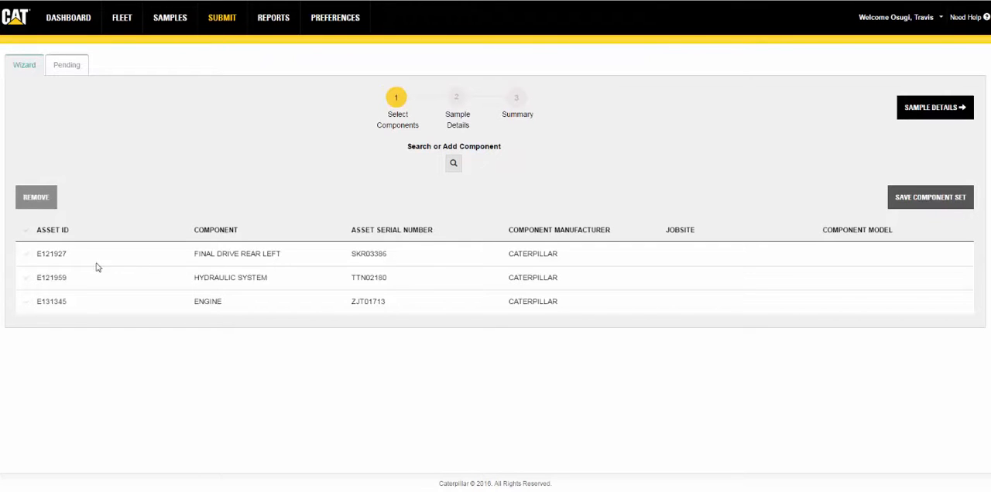
Tick the FINAL DRIVE REAR LEFT and HYDRAULIC SYSTEM component checkboxes.
left_click(25, 253)
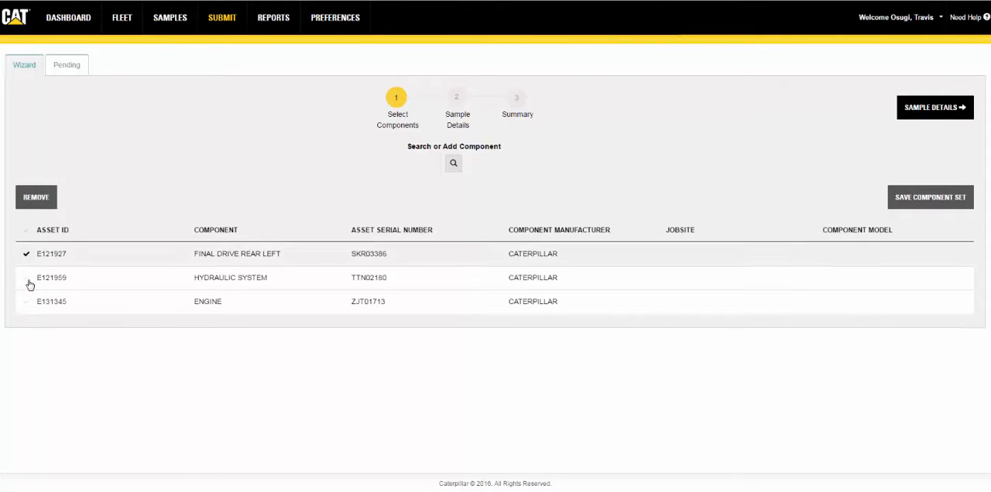
left_click(27, 277)
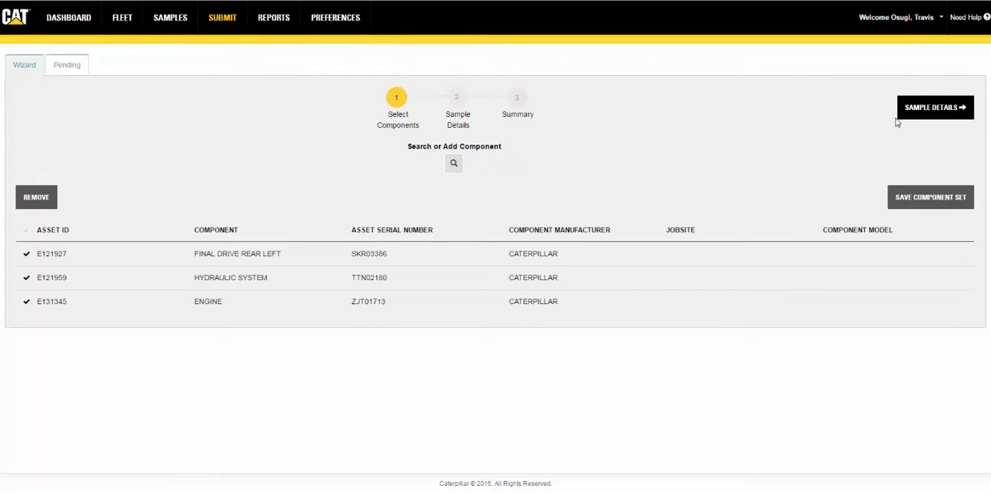
mouse_move(934, 107)
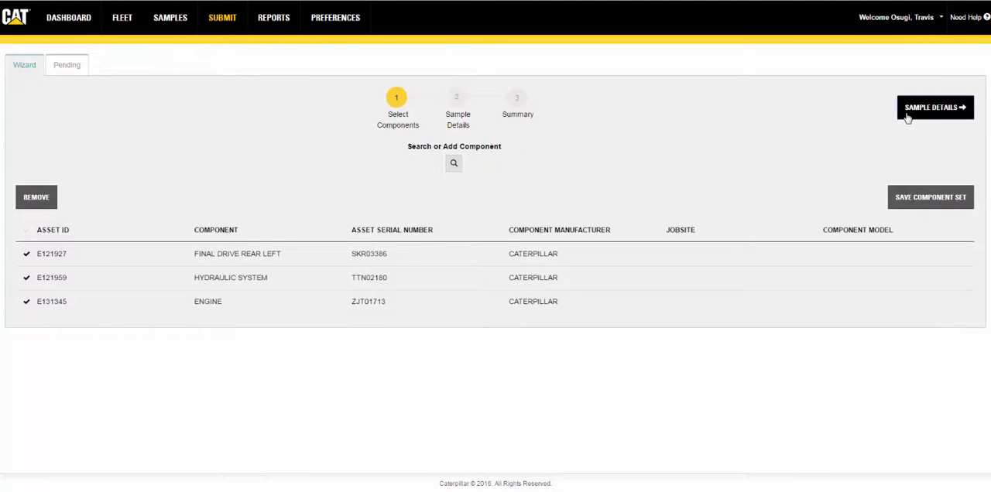
Advance to the Sample Details step showing the final drive sample form.
left_click(934, 106)
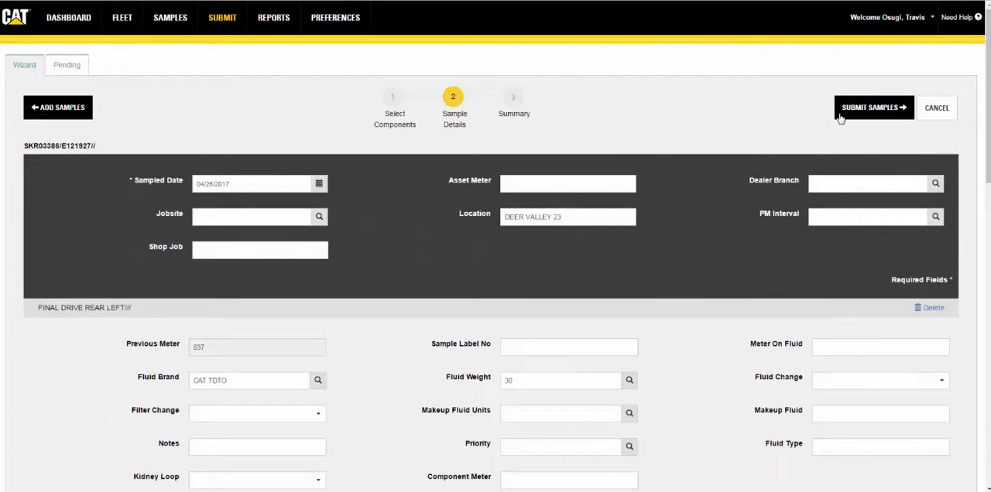
left_click(567, 184)
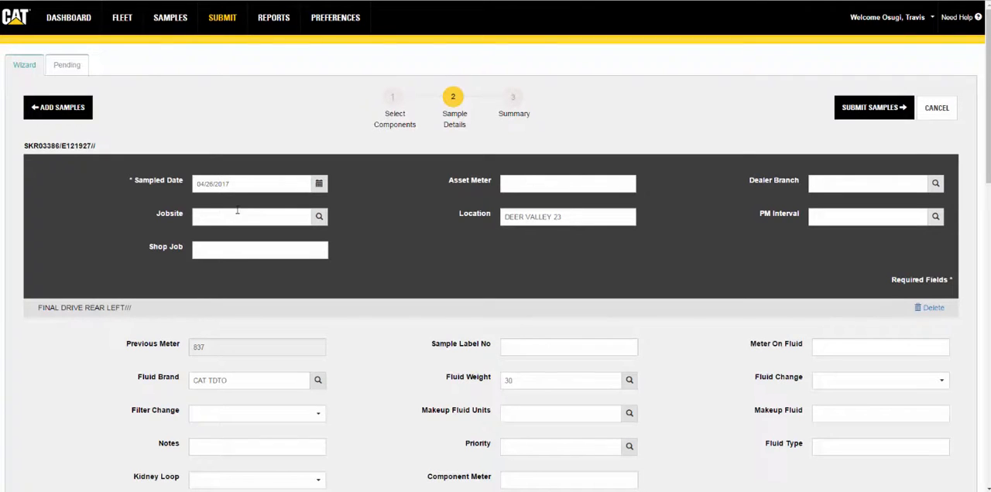
Scroll the sample details form, then open the Samples list of 22,037 lab results.
scroll("down", 3)
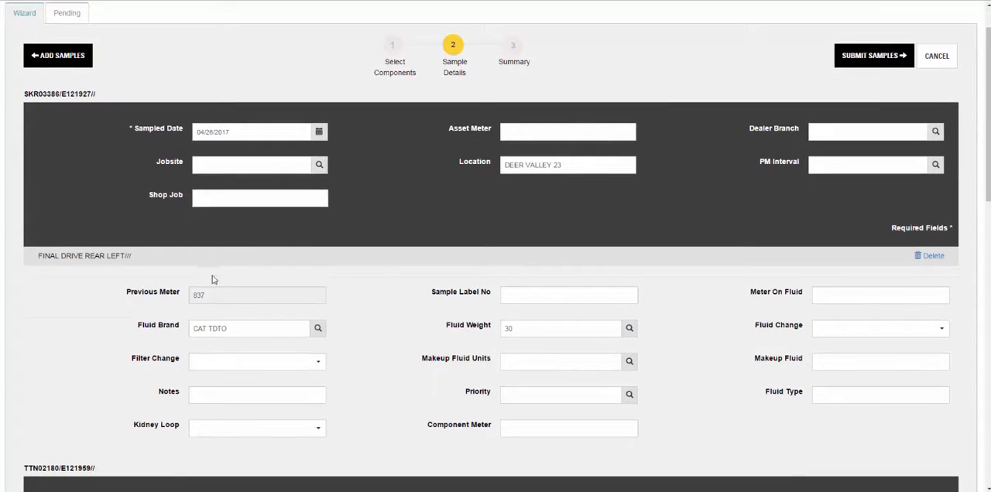
mouse_move(347, 254)
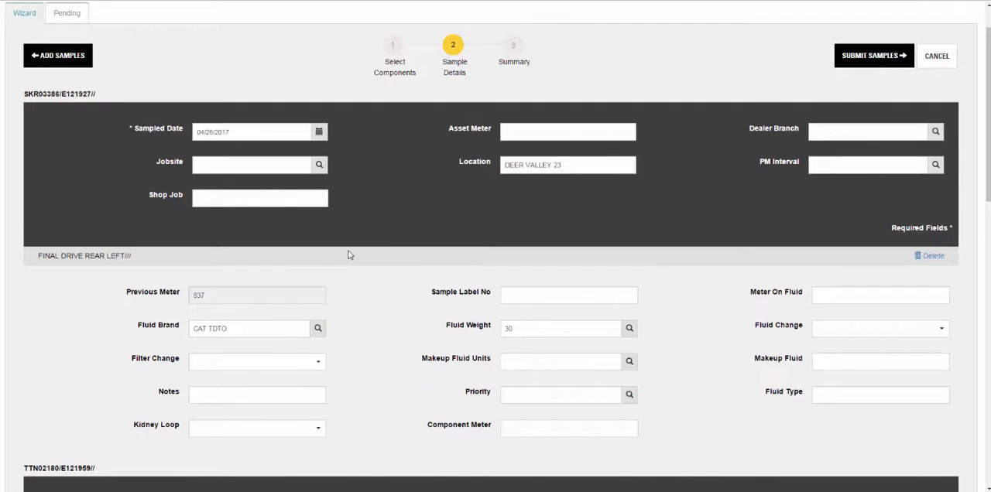
mouse_move(348, 346)
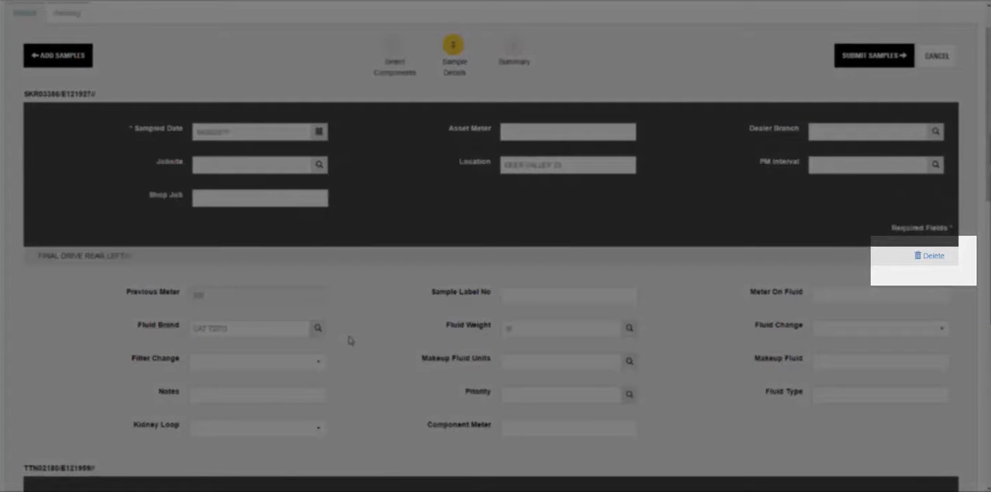
mouse_move(932, 256)
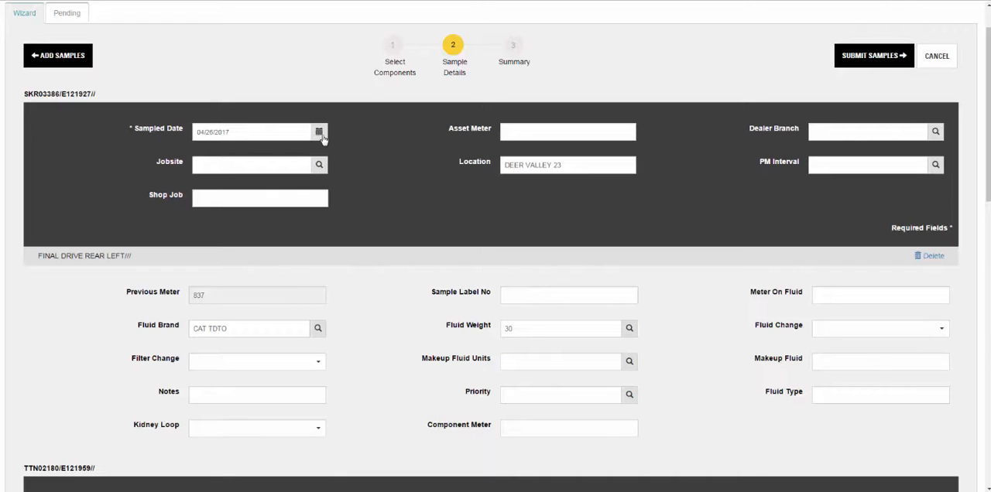
scroll("down", 3)
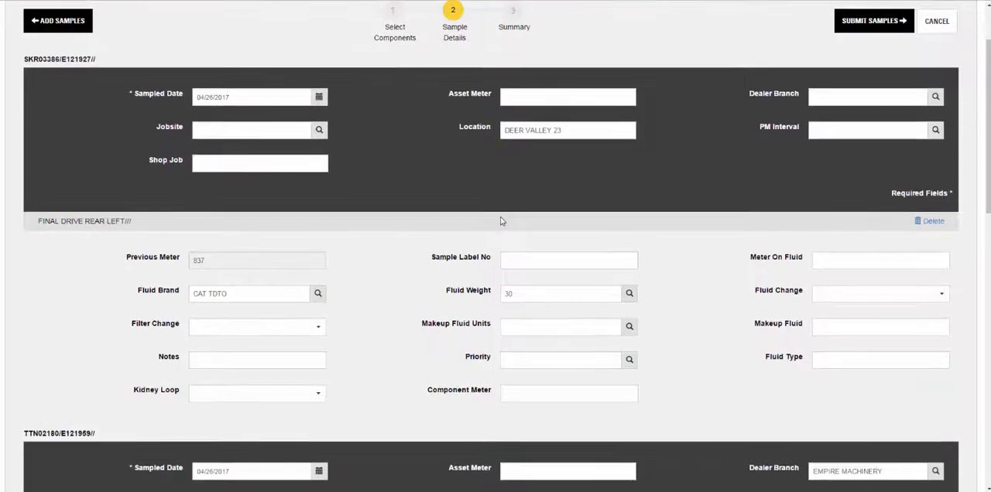
left_click(873, 21)
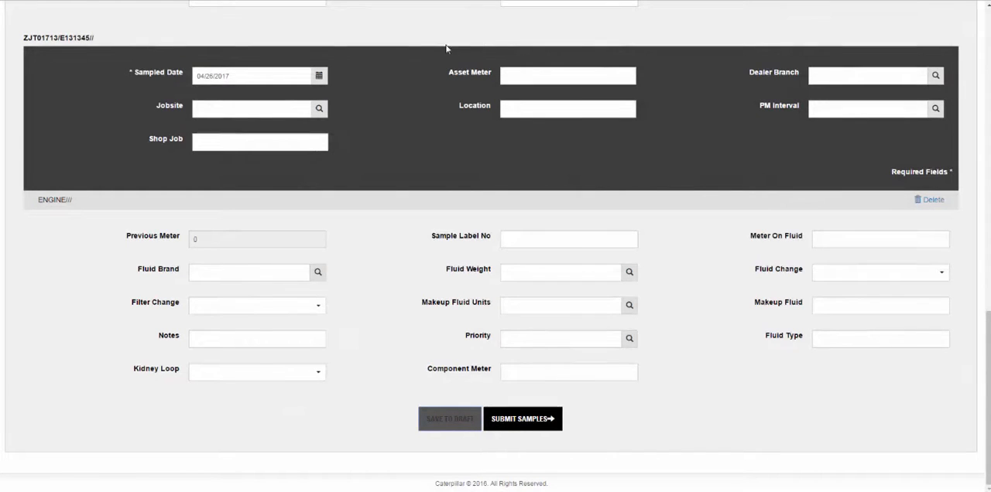
scroll("up", 3)
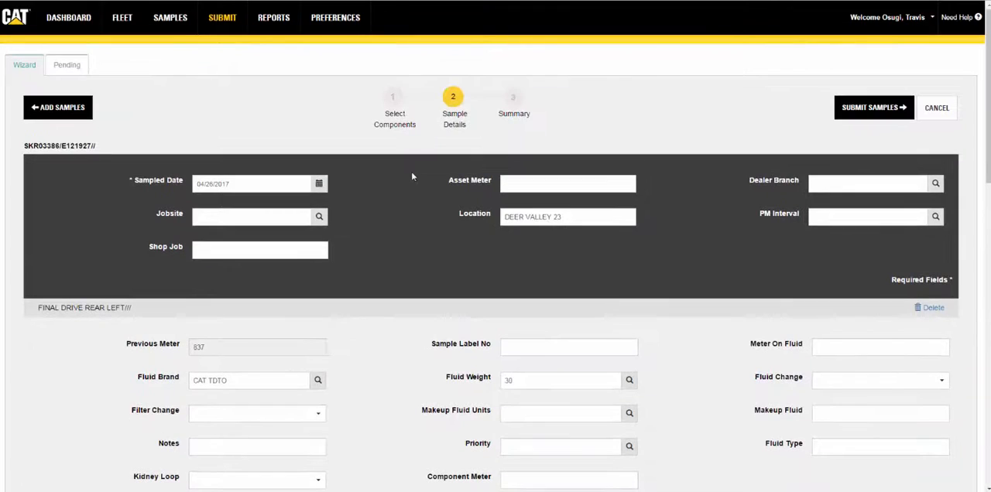
left_click(169, 18)
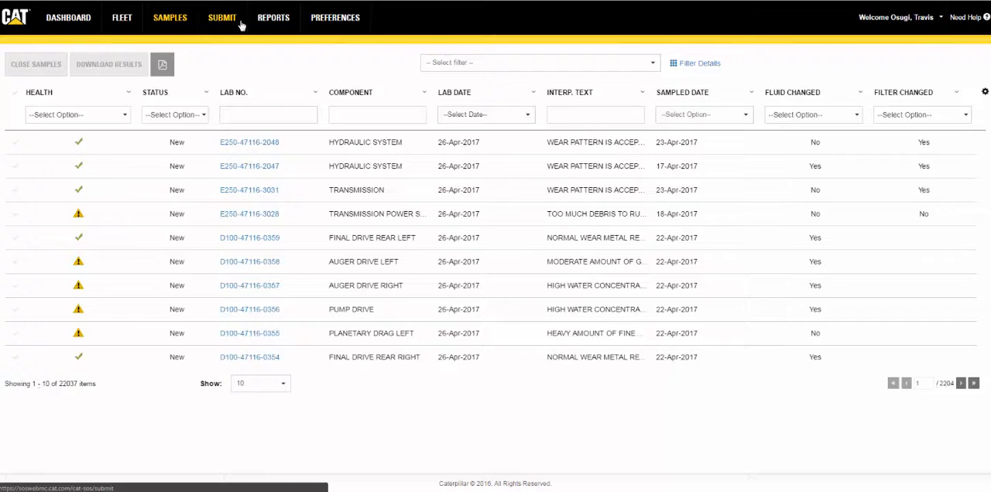
Go back to Submit and reopen Sample Details for the final drive form.
left_click(222, 17)
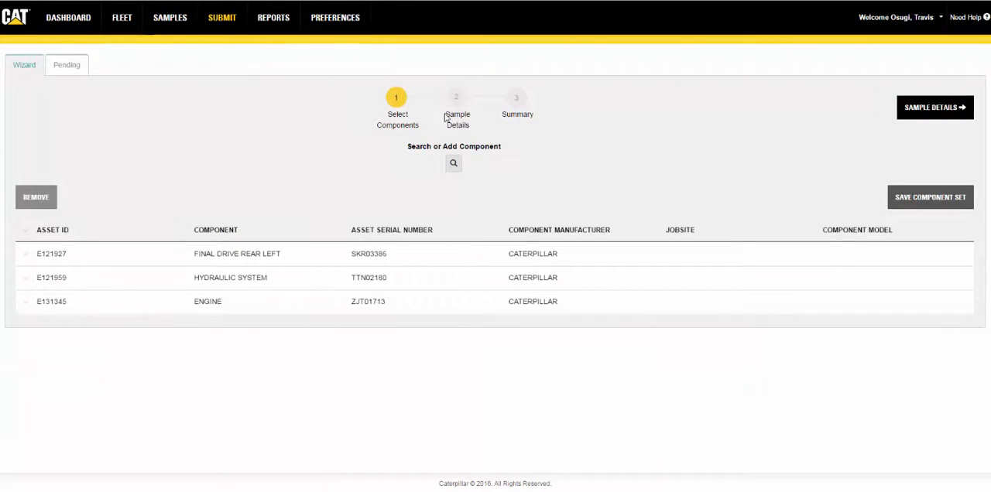
mouse_move(475, 333)
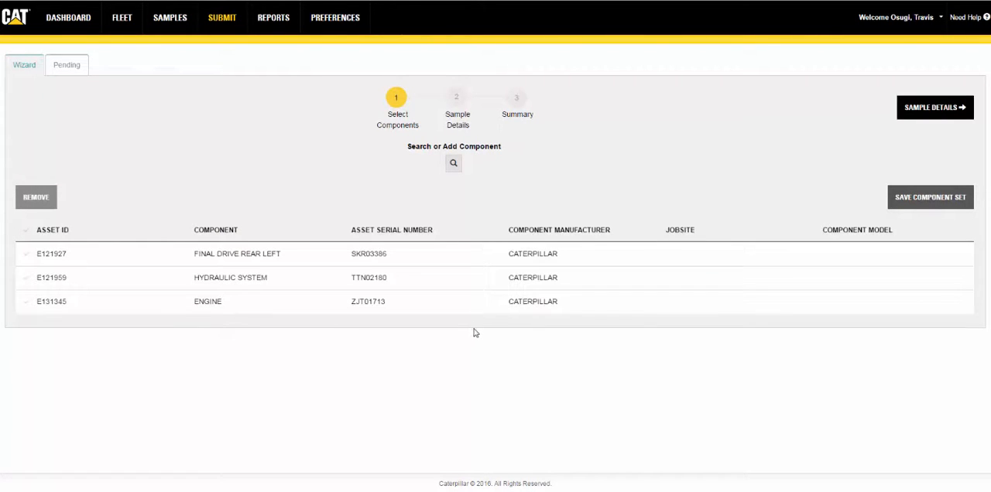
left_click(934, 106)
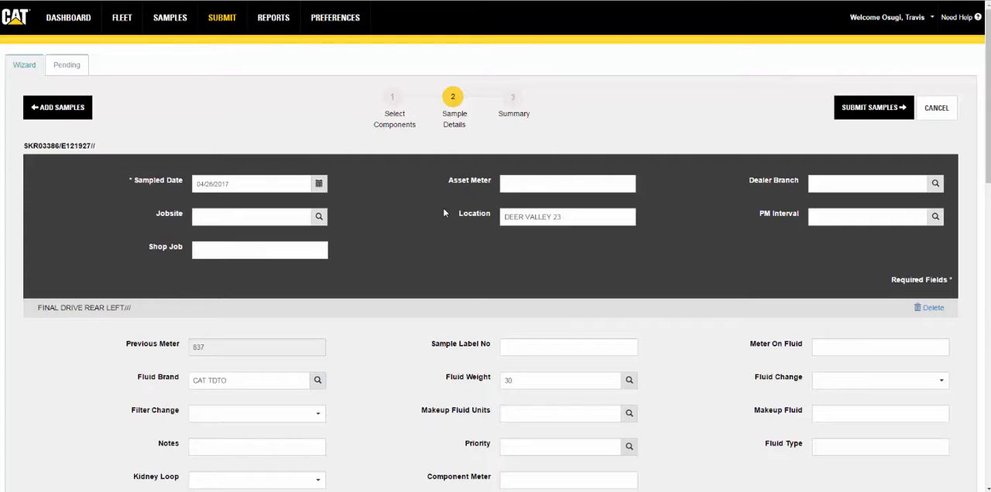
left_click(873, 108)
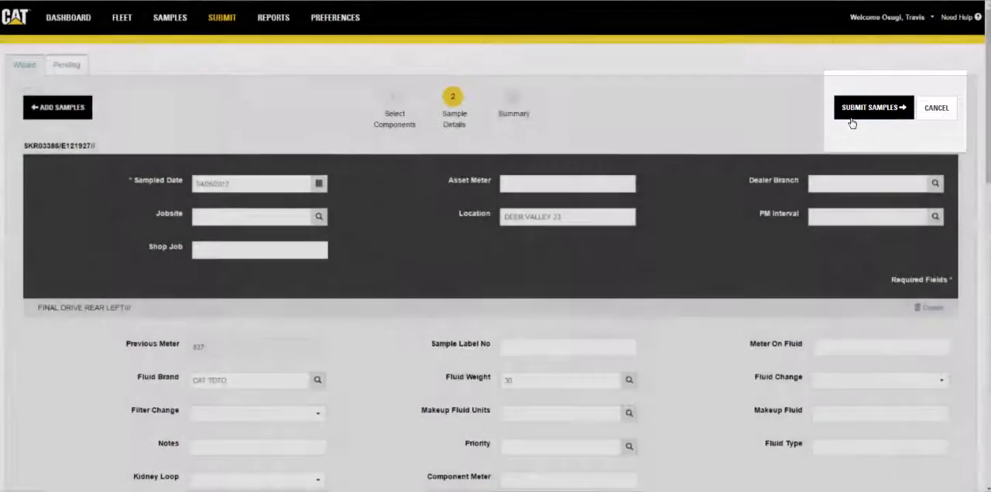
Submit the final drive and hydraulic system samples and reach the Summary step.
left_click(870, 107)
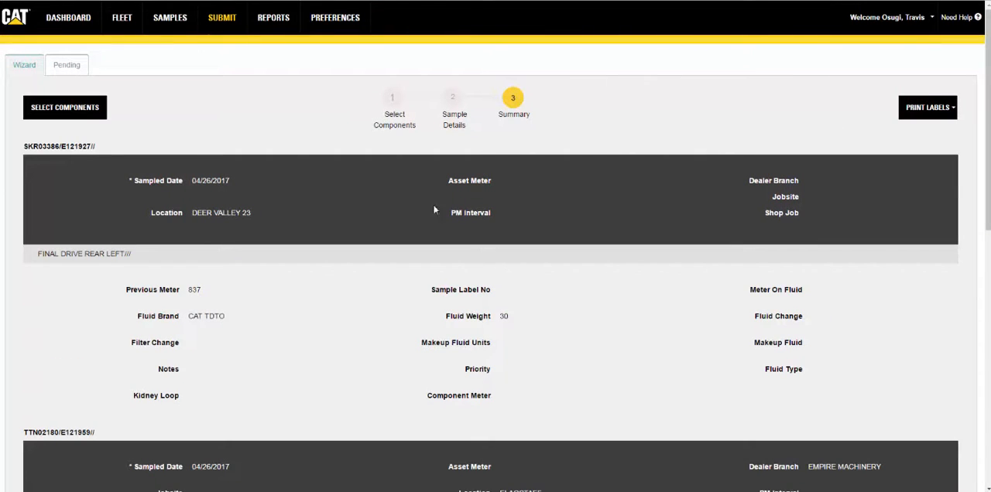
mouse_move(128, 74)
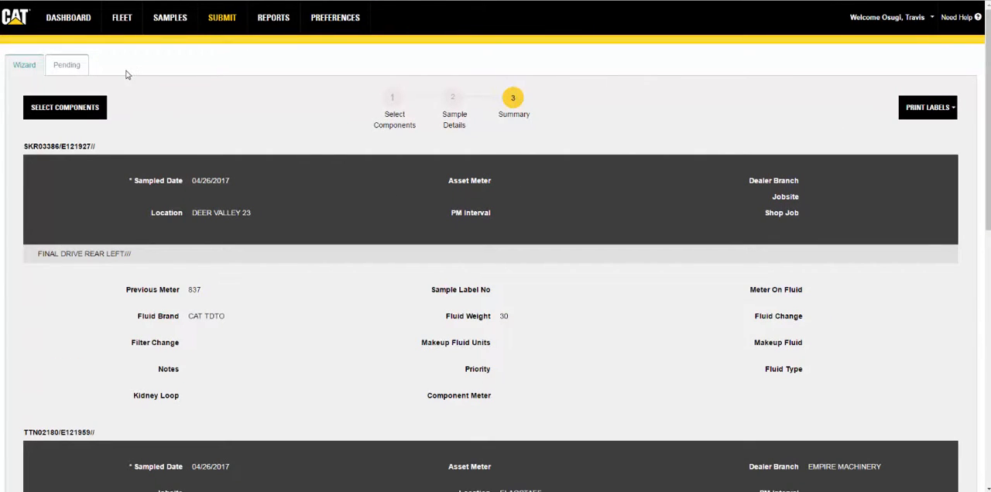
mouse_move(357, 168)
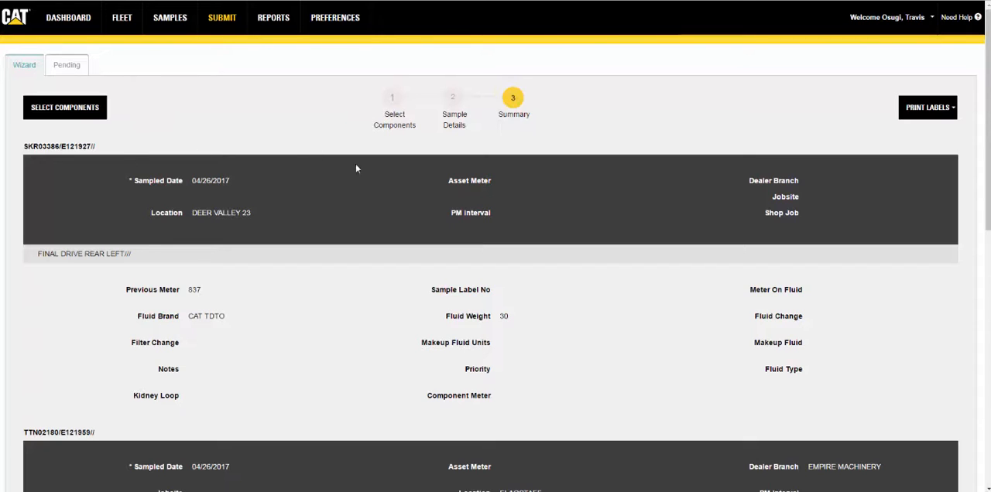
mouse_move(918, 149)
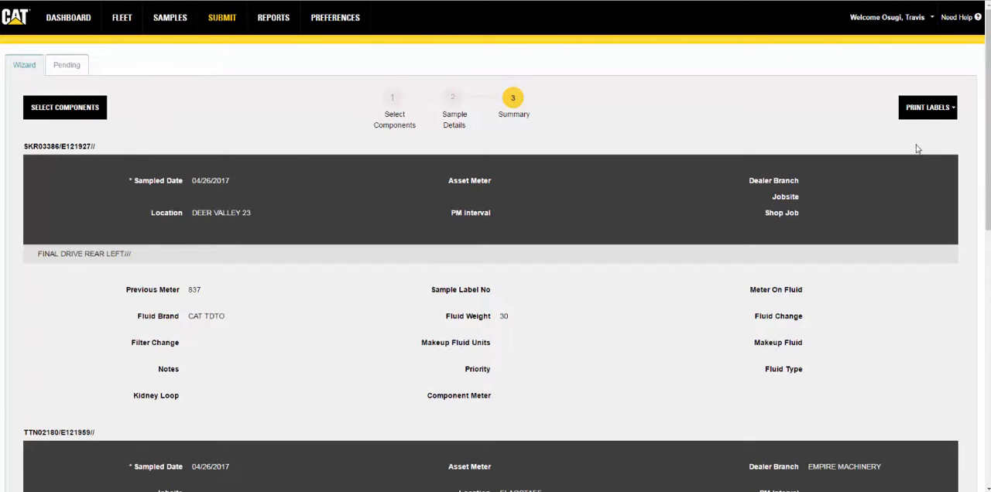
mouse_move(929, 153)
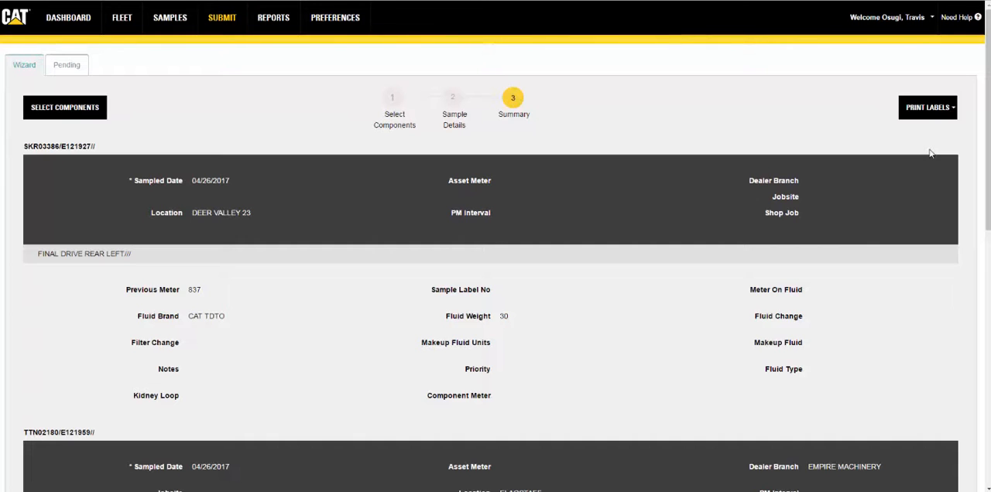
mouse_move(525, 31)
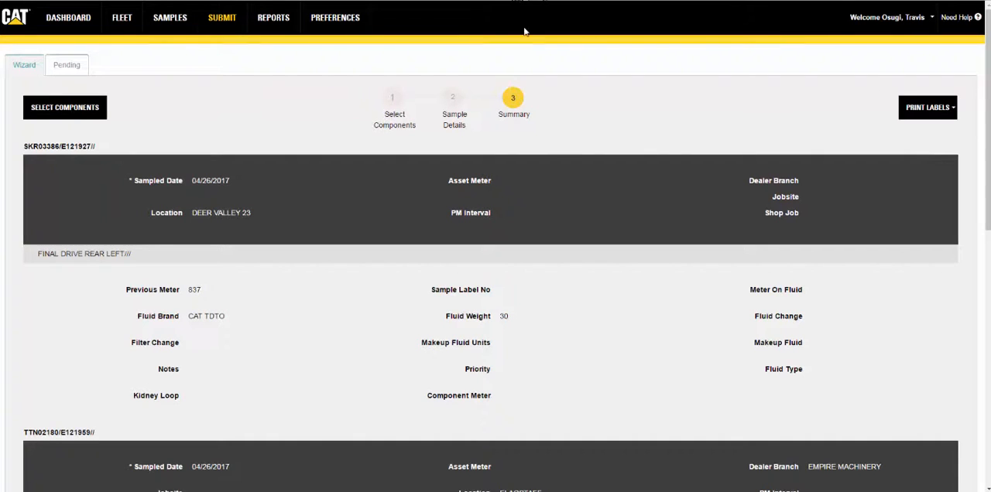
Open the PRINT LABELS dropdown to view the available label sheet sizes.
left_click(927, 107)
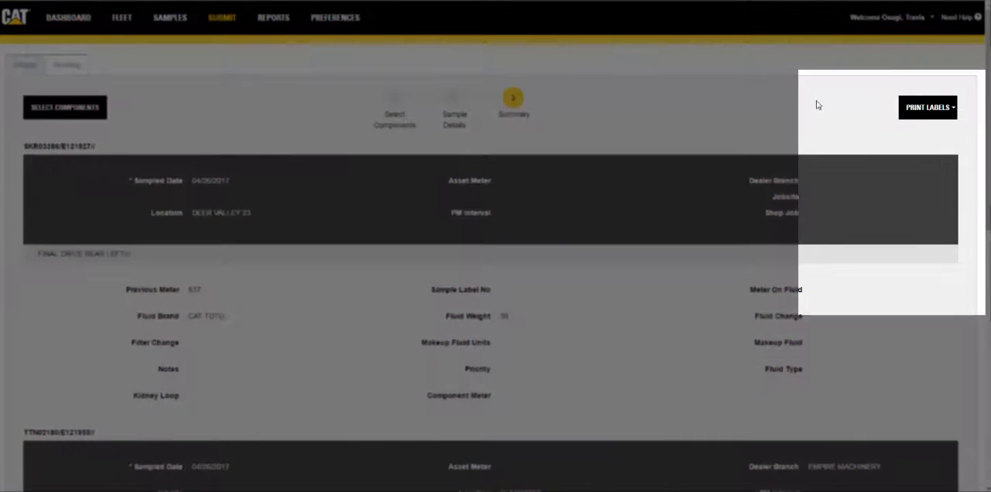
left_click(927, 107)
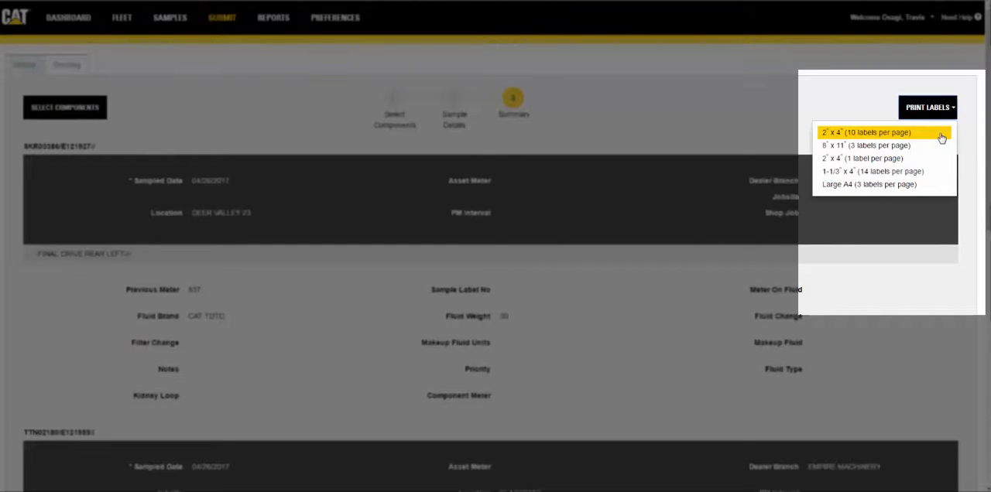
mouse_move(144, 138)
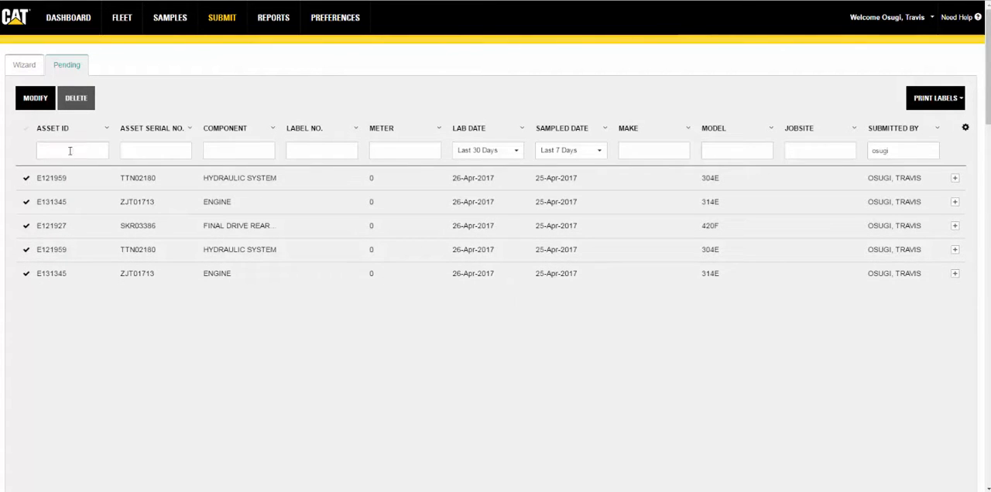
Leave the pending list and open the Dashboard overview.
left_click(935, 98)
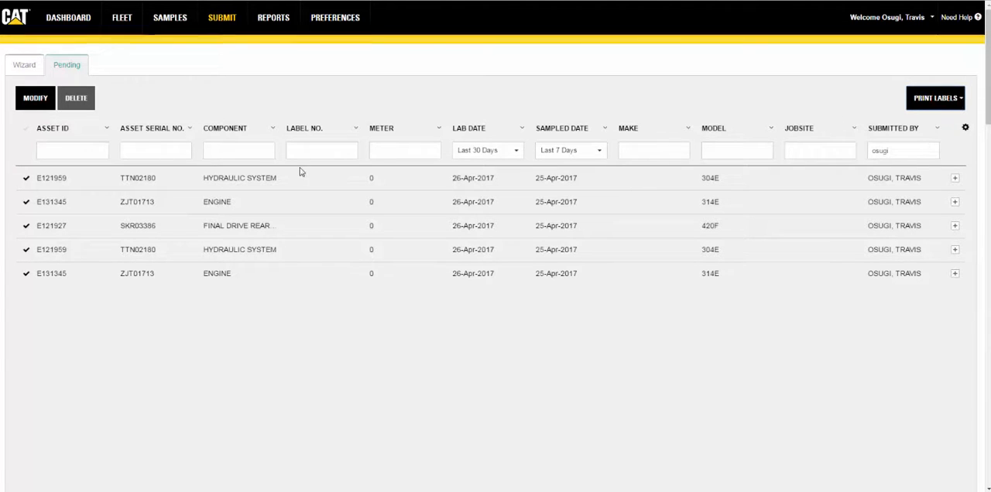
mouse_move(576, 159)
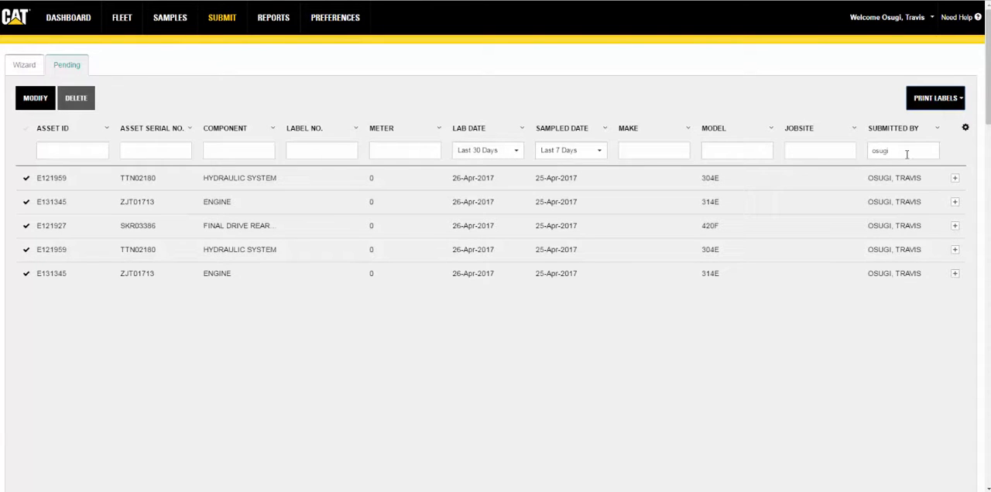
mouse_move(413, 237)
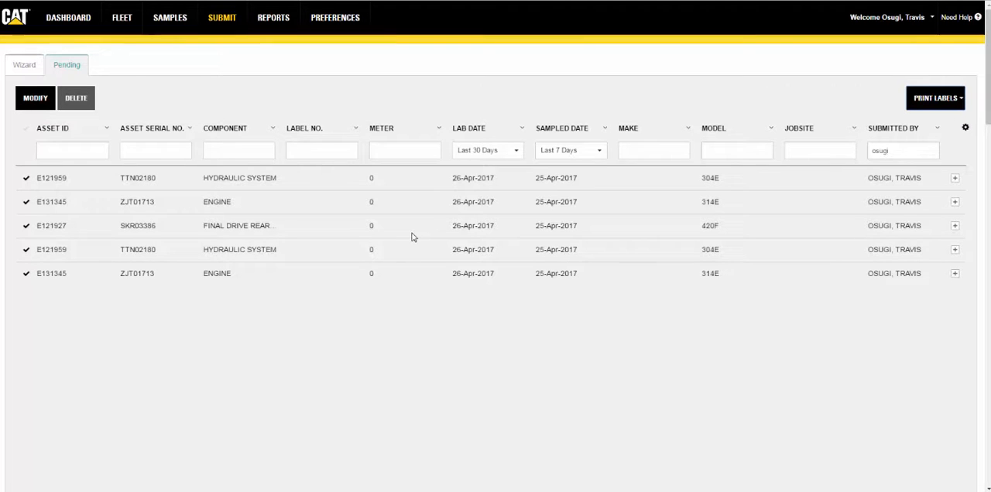
left_click(75, 97)
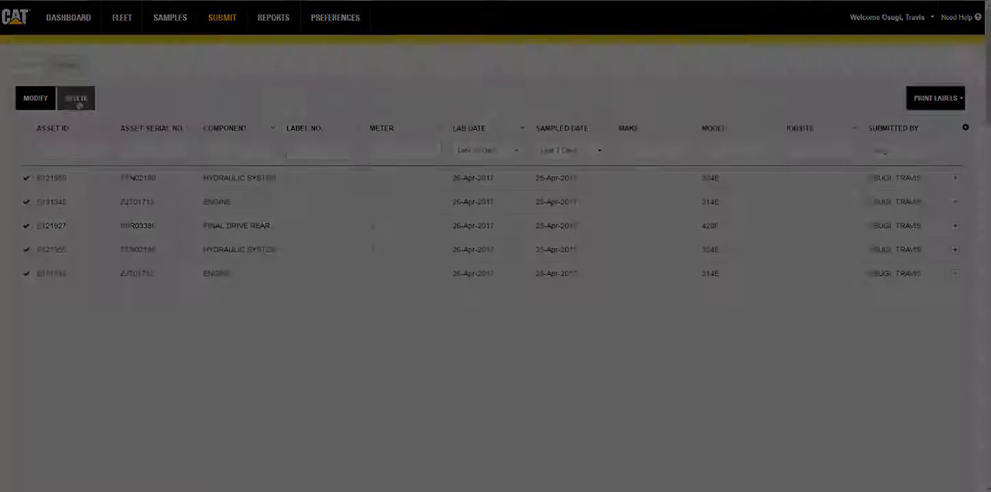
left_click(71, 17)
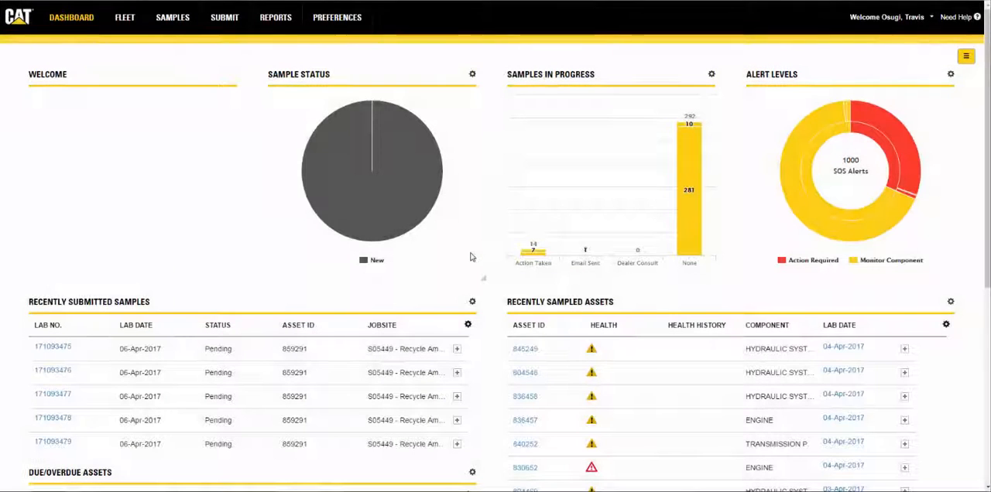
mouse_move(688, 140)
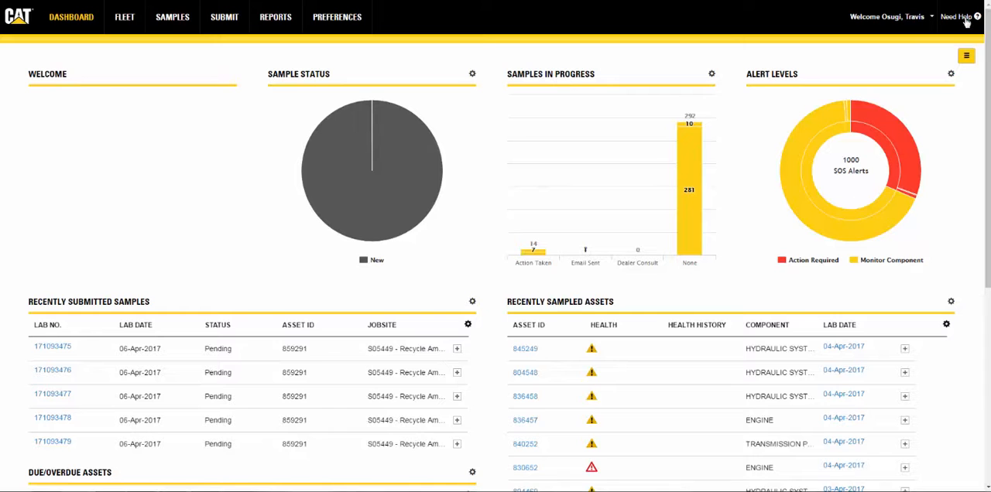
Open the Dashboard help from Need Help and scroll through its widget descriptions.
left_click(955, 17)
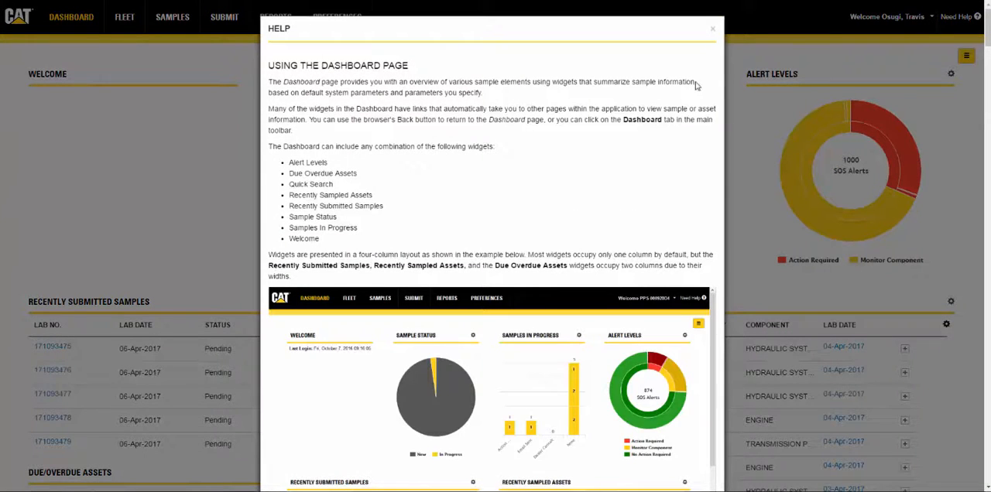
scroll("down", 3)
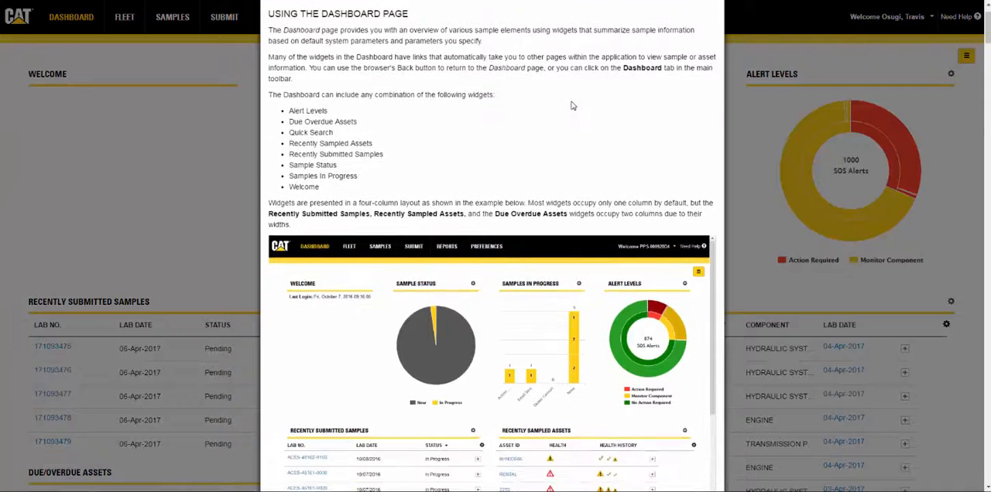
scroll("down", 3)
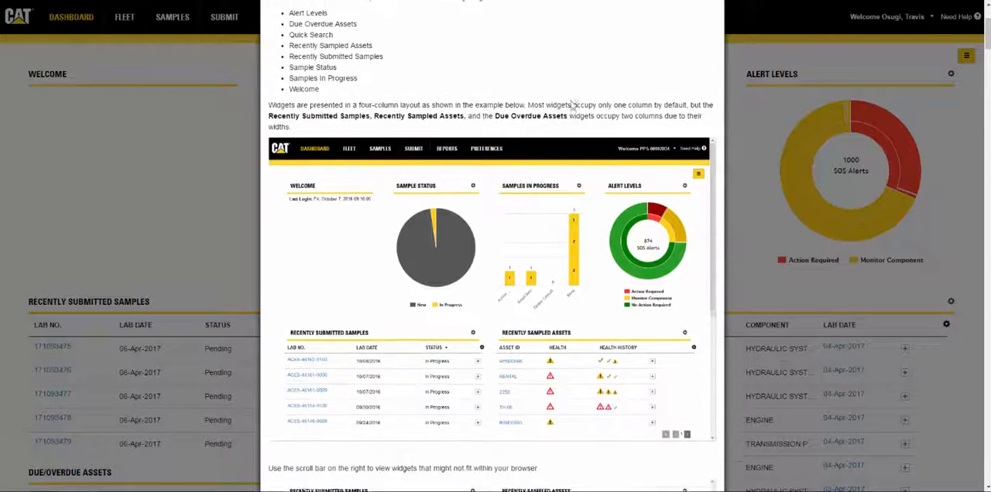